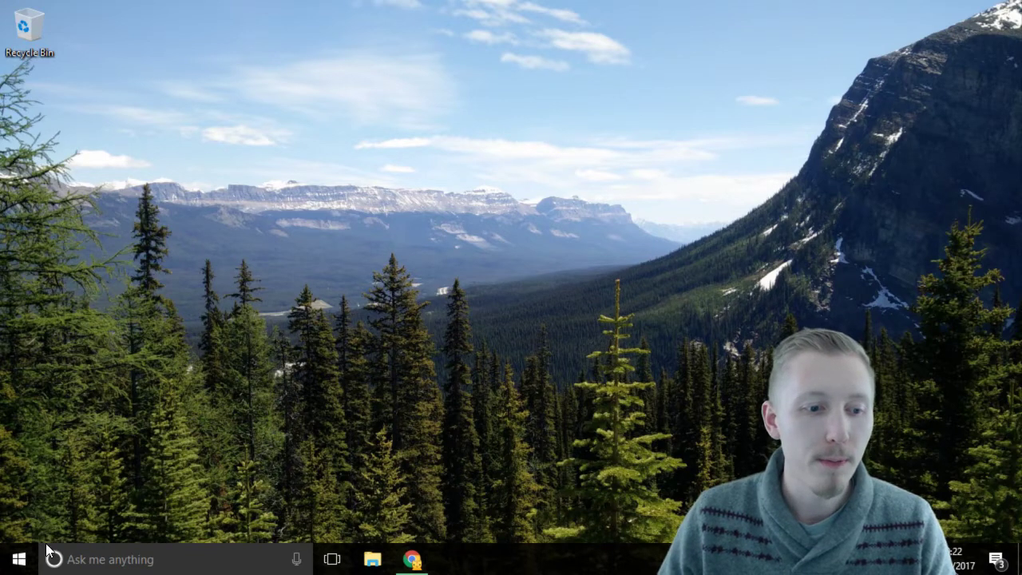
- Search the Start menu for 'git bash' and launch the Git Bash app
click(12, 559)
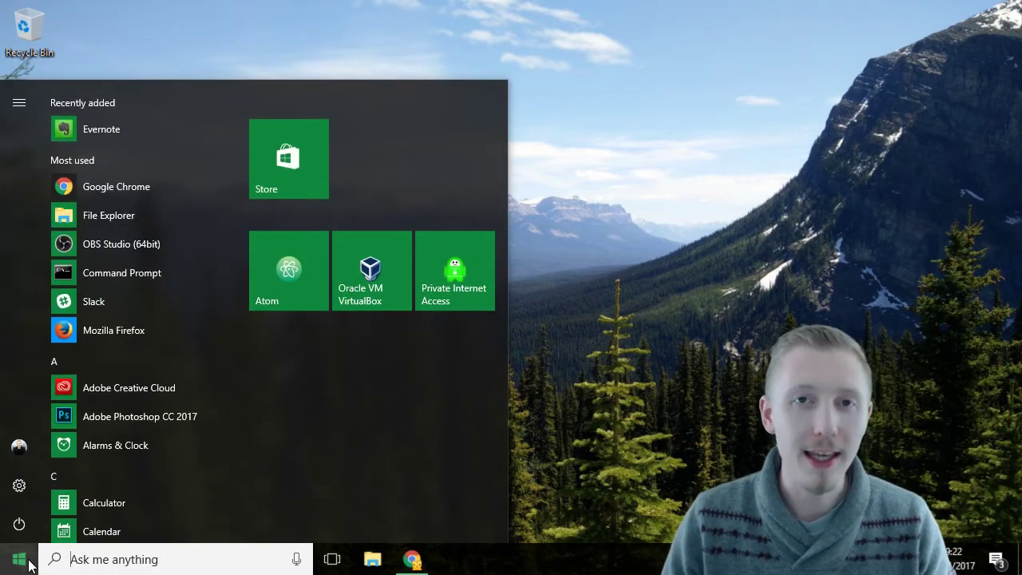
text(git bash)
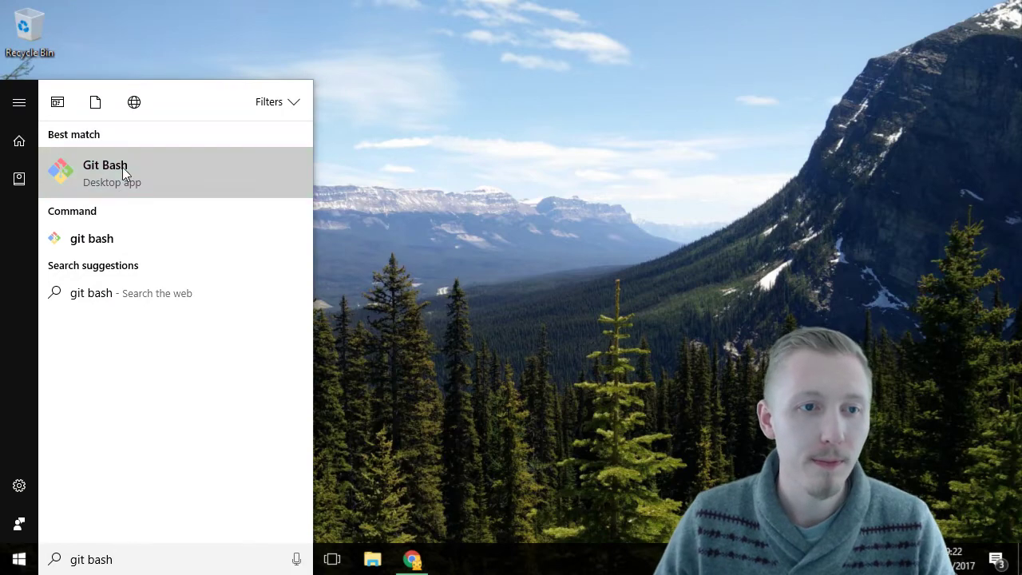
click(104, 173)
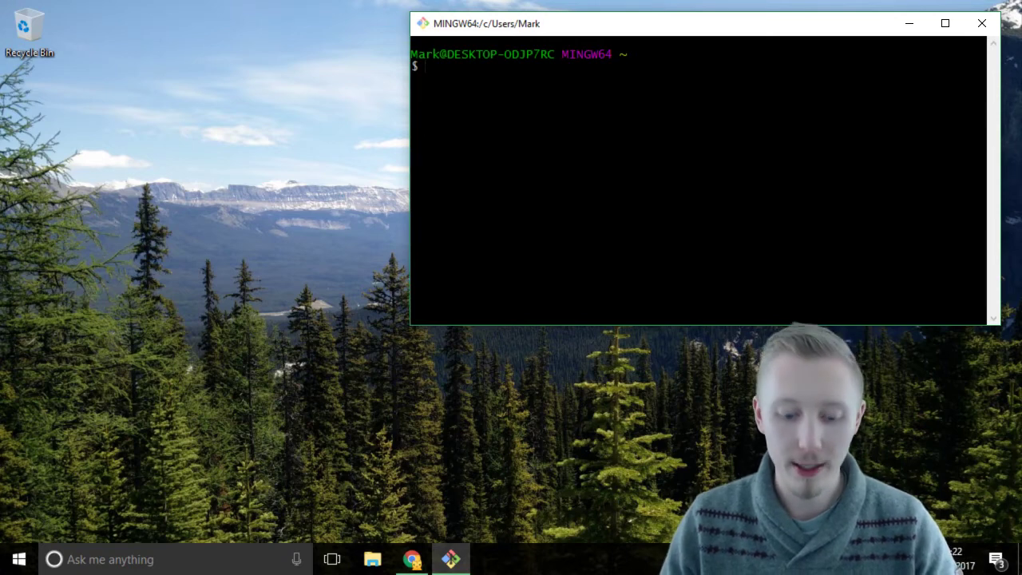
- Change into workspace/profiles-rest-api/ and start the Vagrant box with vagrant up
text(cd)
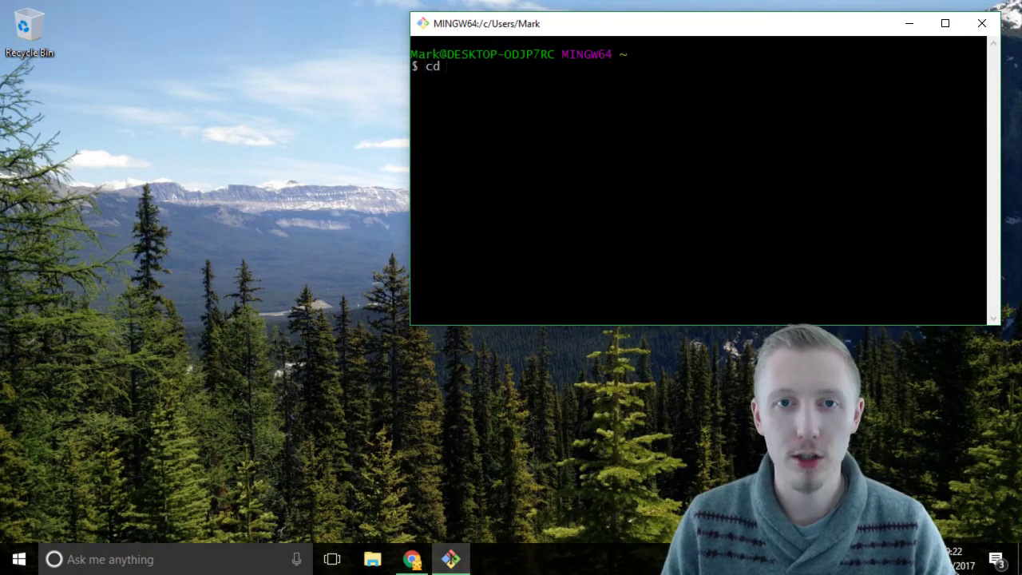
text(workspace/profiles-rest-api/)
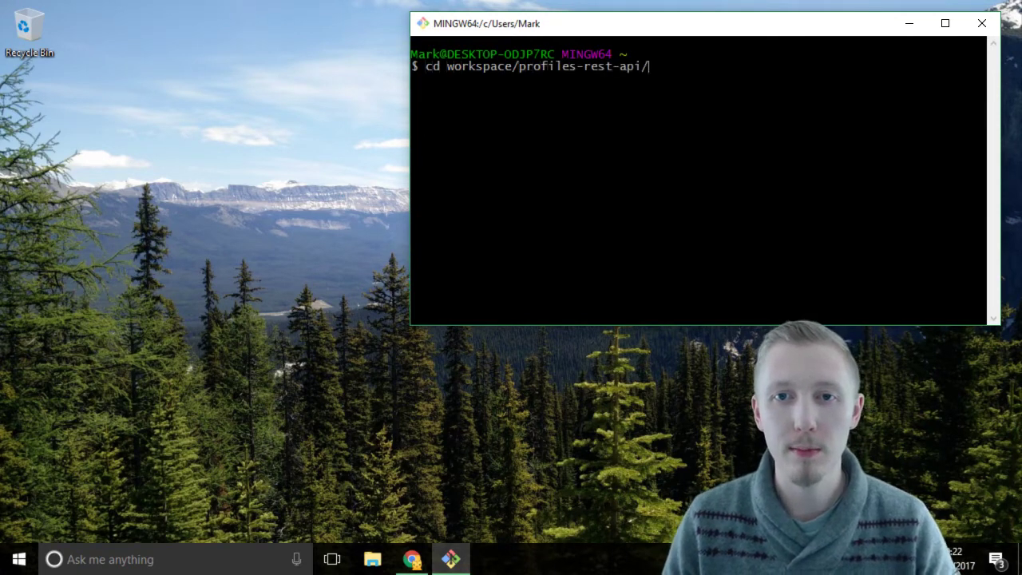
key(Return)
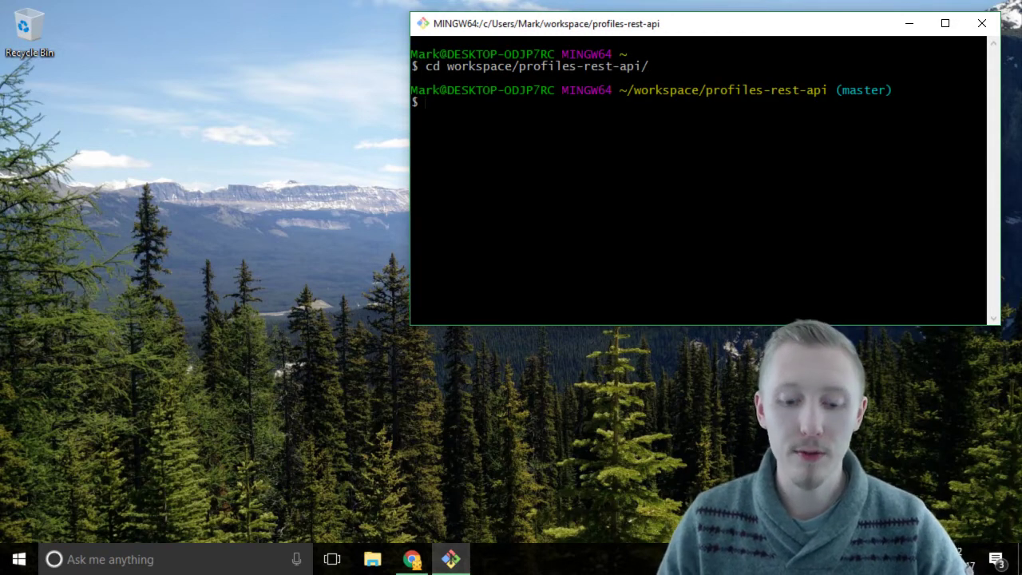
text(vagrant up)
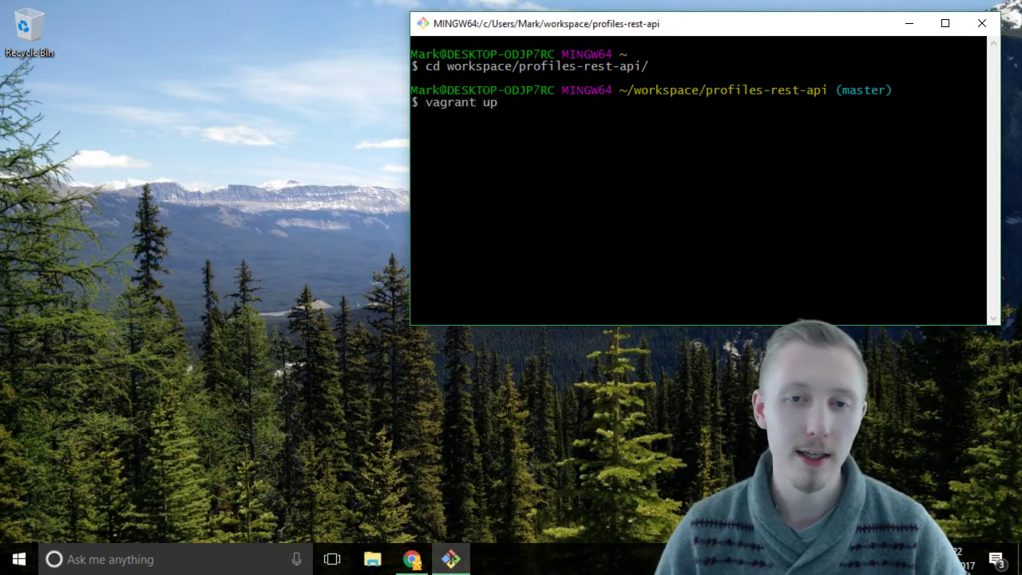
key(Return)
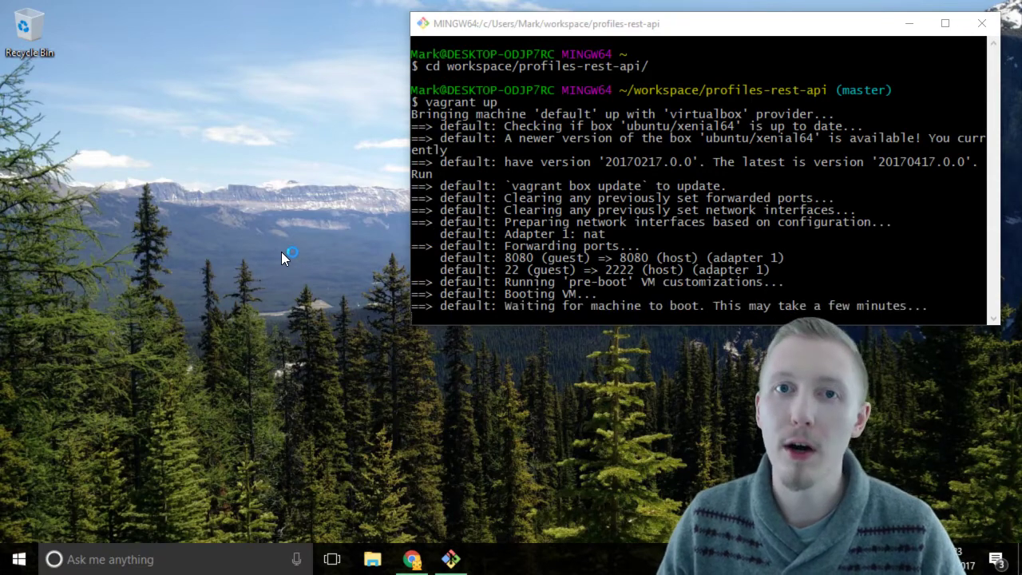
- Review the Vagrantfile provisioning script in Atom, then close its tab
click(490, 559)
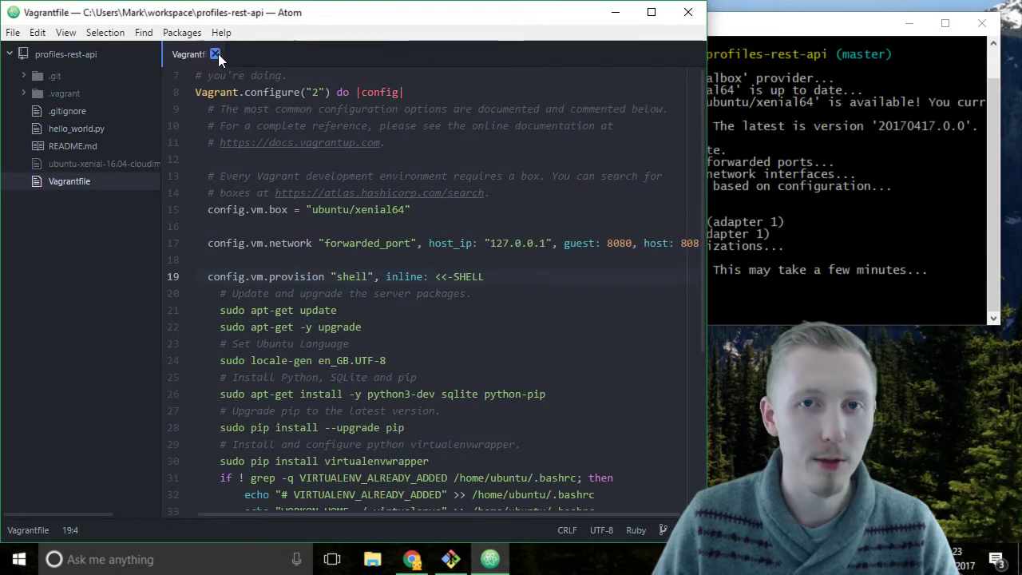
click(215, 54)
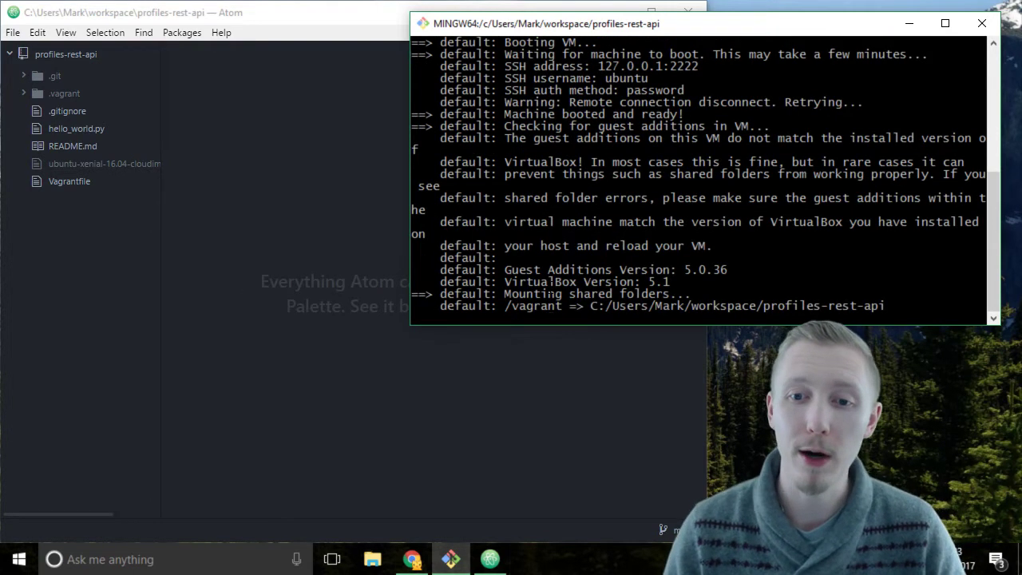
- Scroll the vagrant up output until the profiles-rest-api prompt returns
scroll(down, 3)
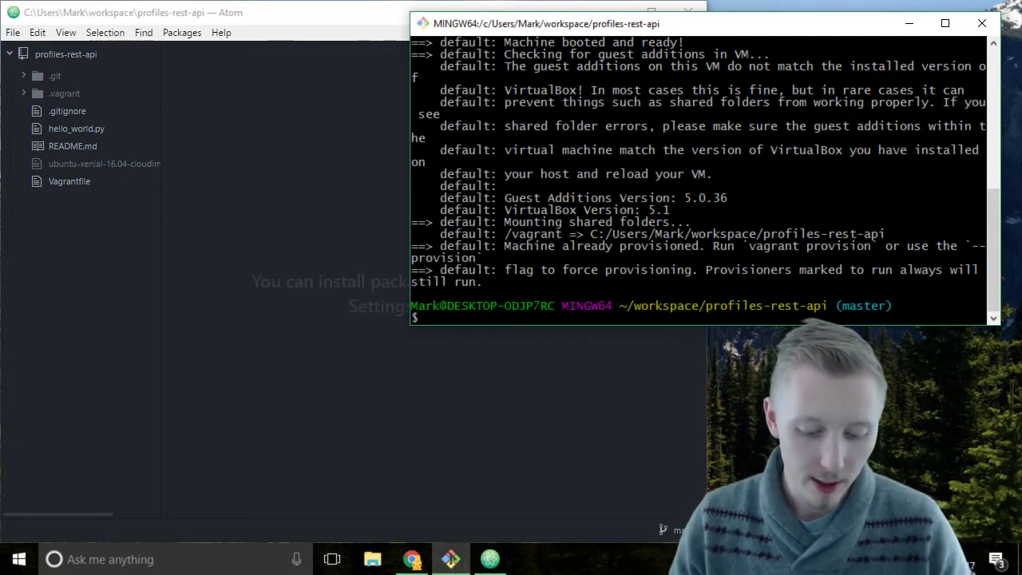
- Connect to the Ubuntu VM with vagrant ssh and reopen the Vagrantfile in Atom
text(vagrant ssh)
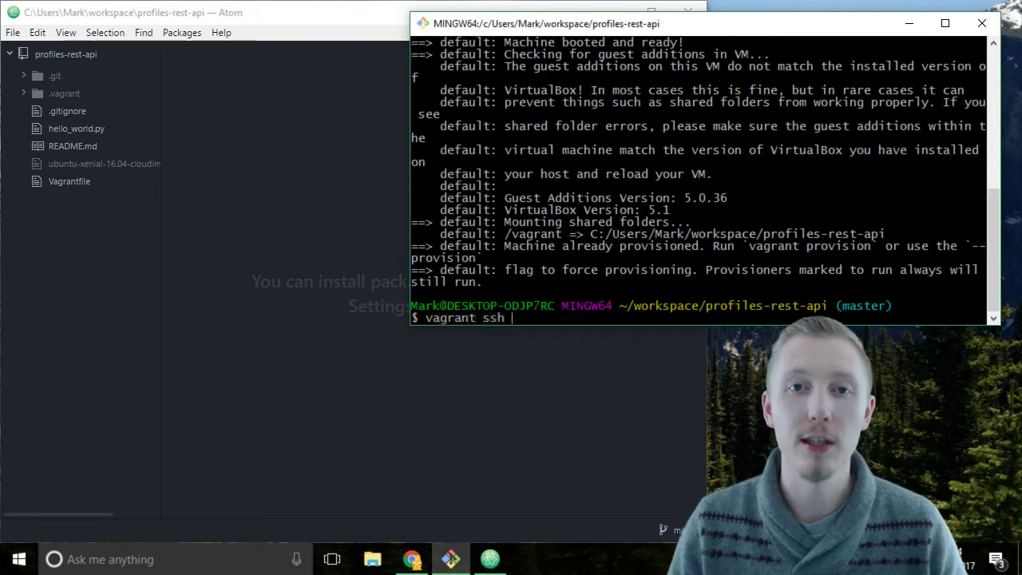
key(Return)
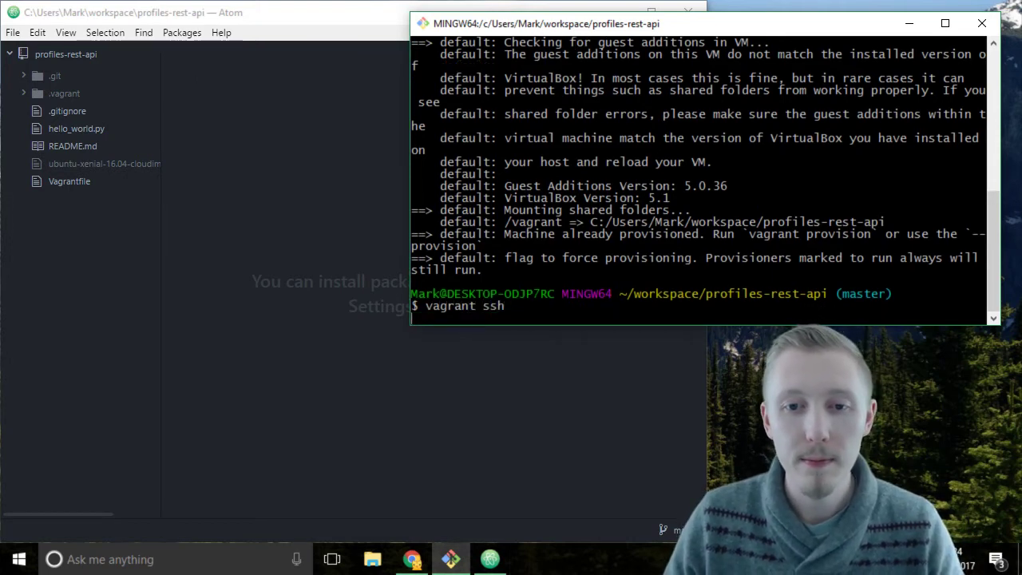
key(Return)
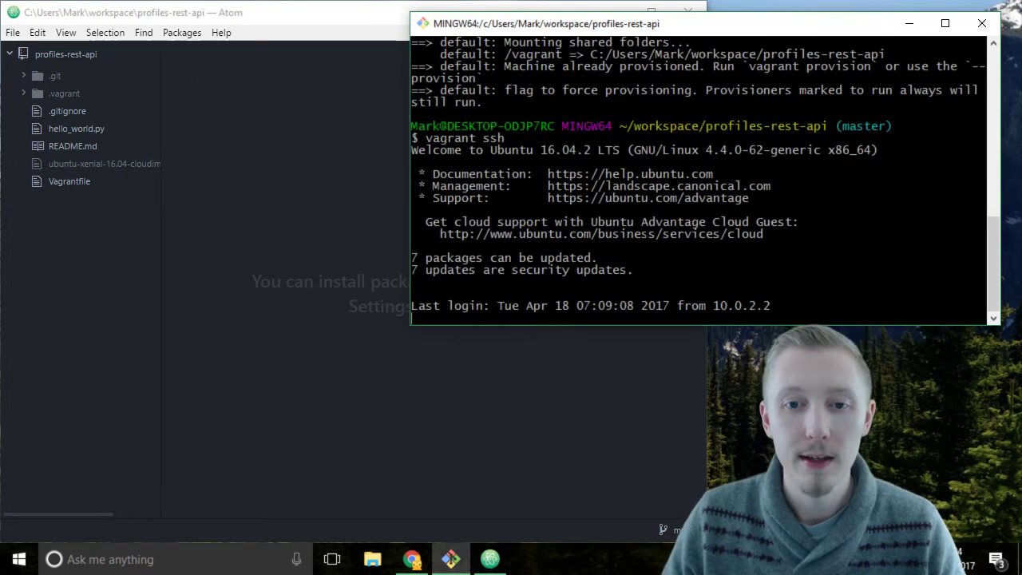
key(Return)
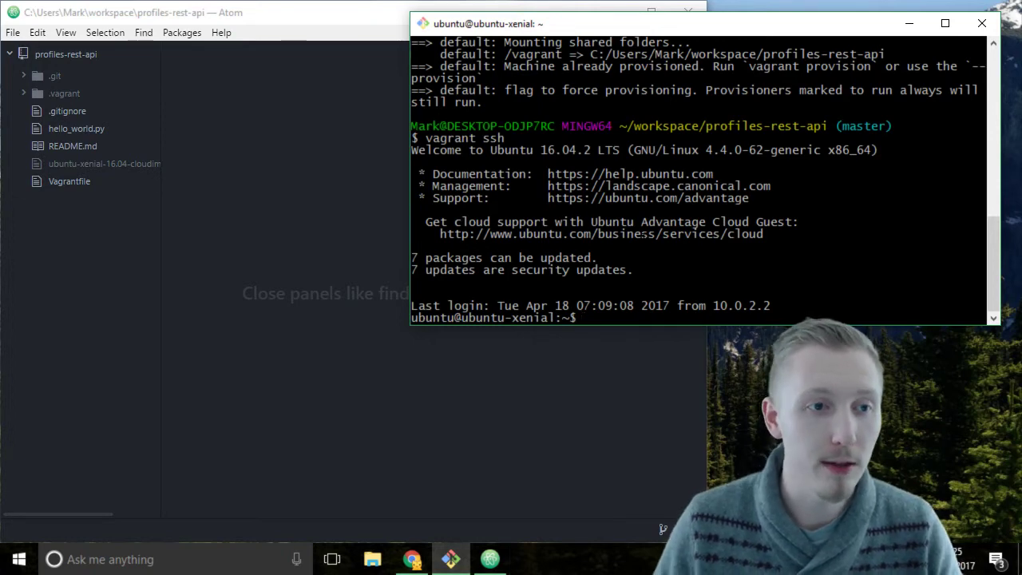
click(88, 182)
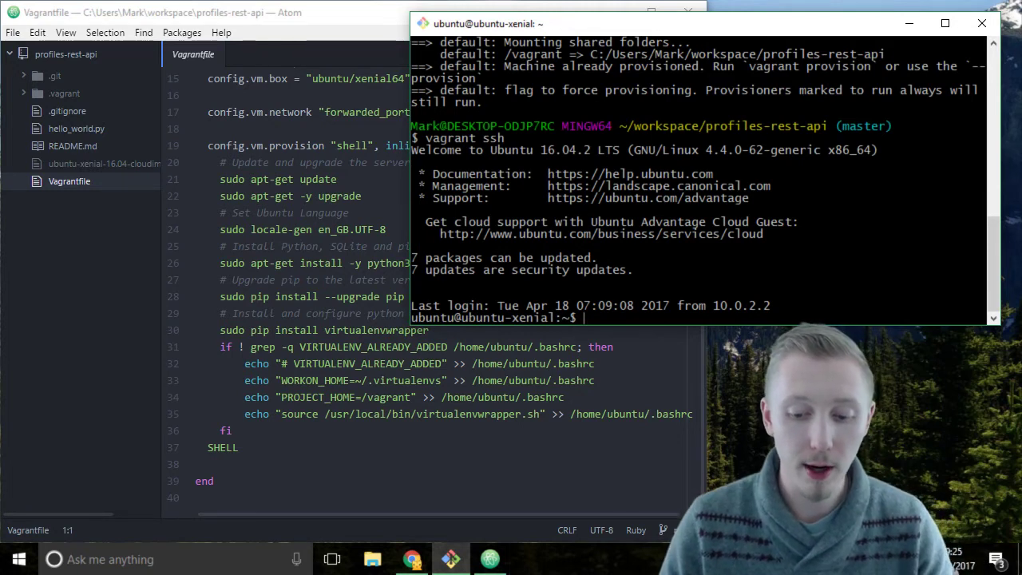
- Type 'mkvirtualenv profiles_api' with the start of the Python option at the Ubuntu prompt
text(mkvirtua)
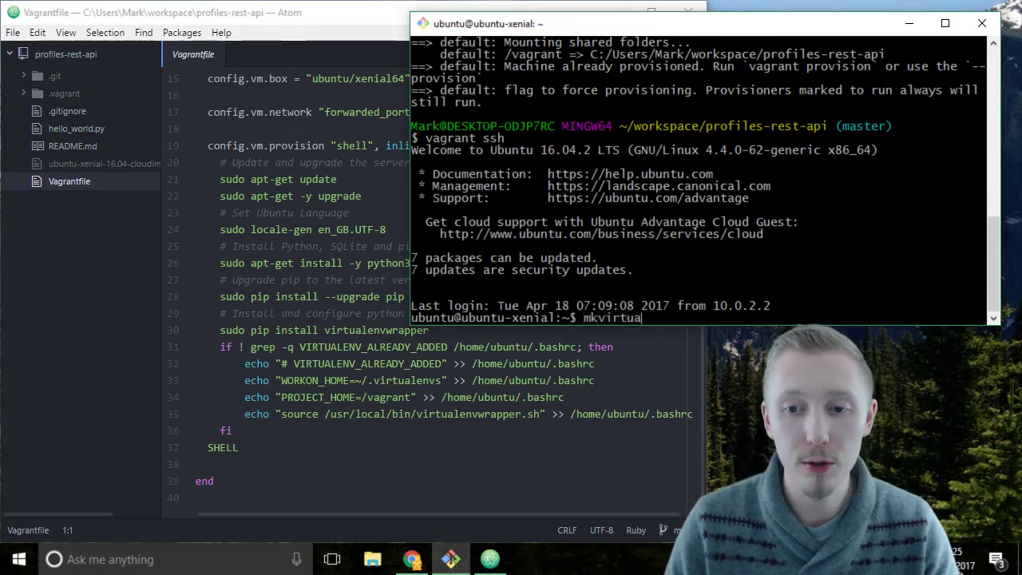
text(lenv)
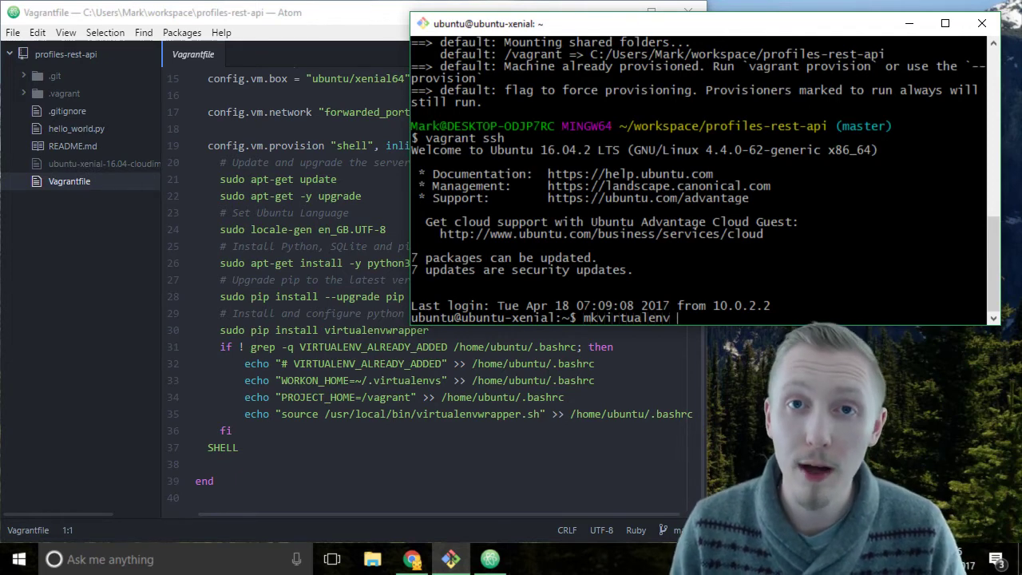
text(profiles_a)
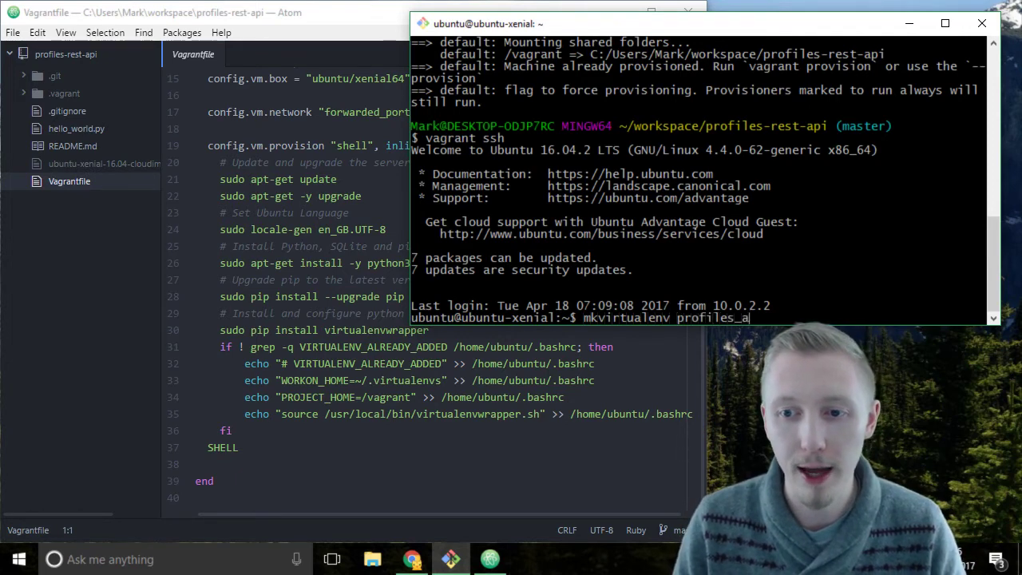
text(pi --py)
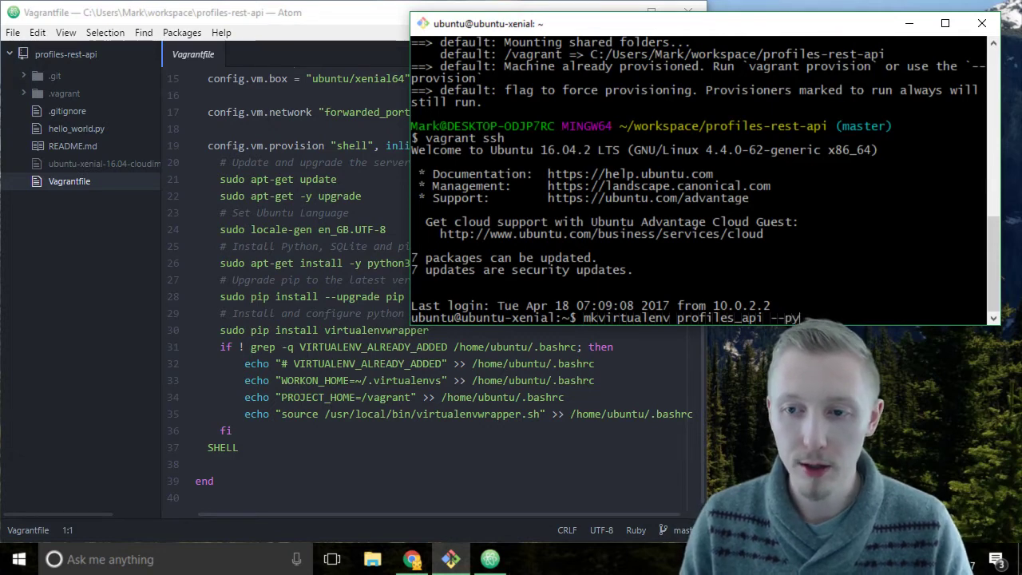
- Finish the option as --python=python3 in the mkvirtualenv command
text(thon=pyt)
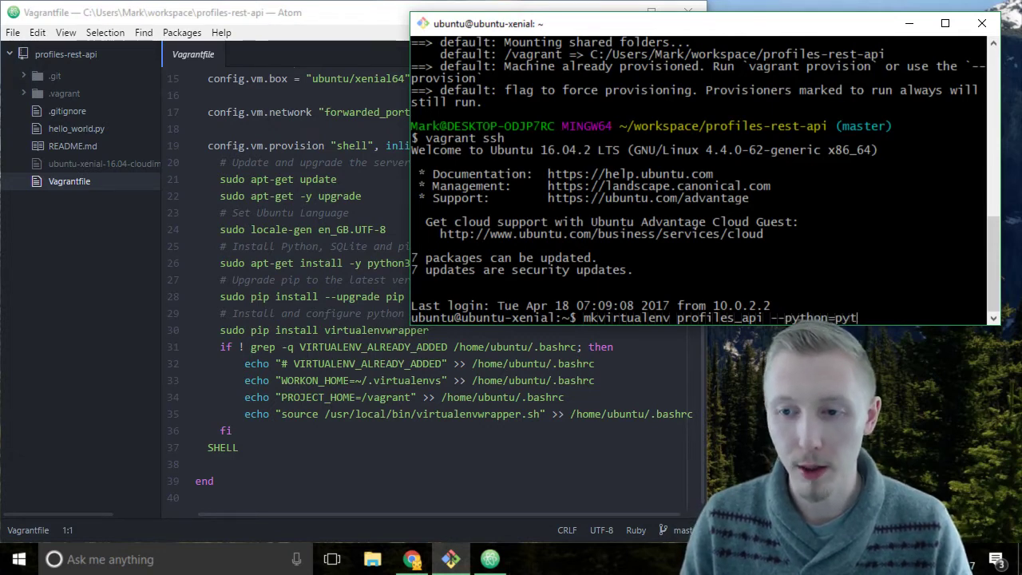
text(hon3)
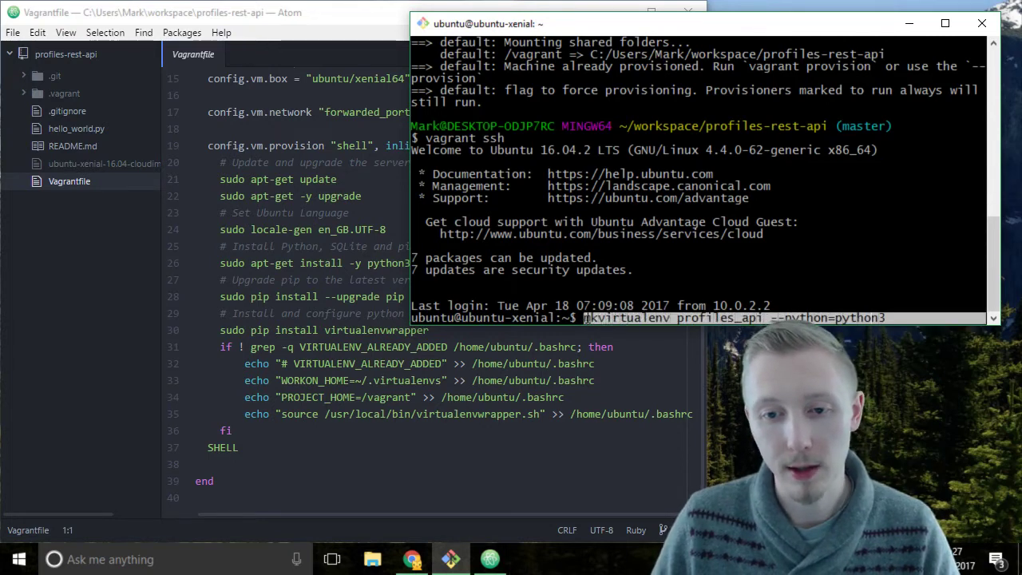
- Run mkvirtualenv profiles_api --python=python3 and wait for the environment to activate
key(Return)
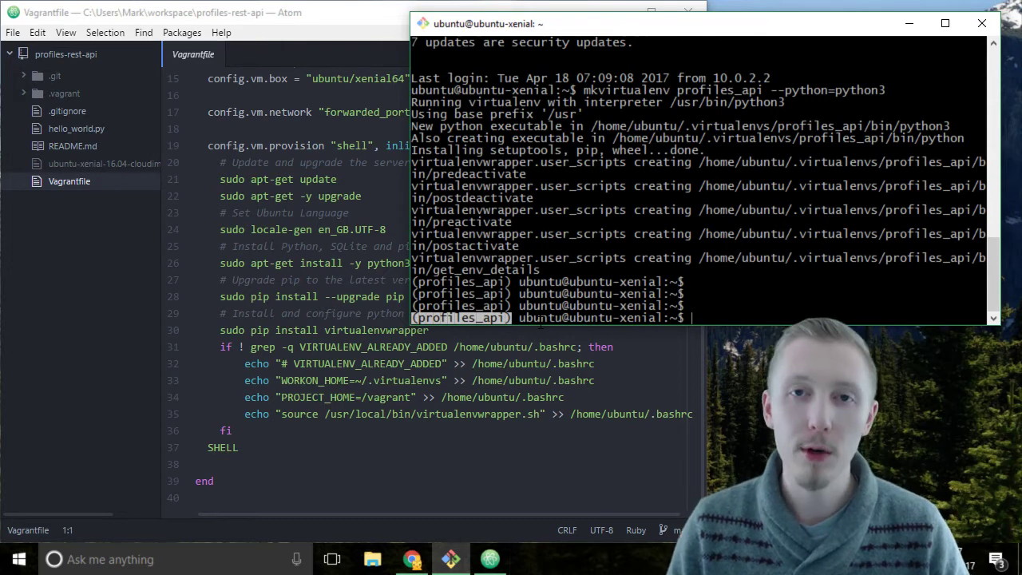
- Run deactivate to exit the profiles_api environment
text(deactiva)
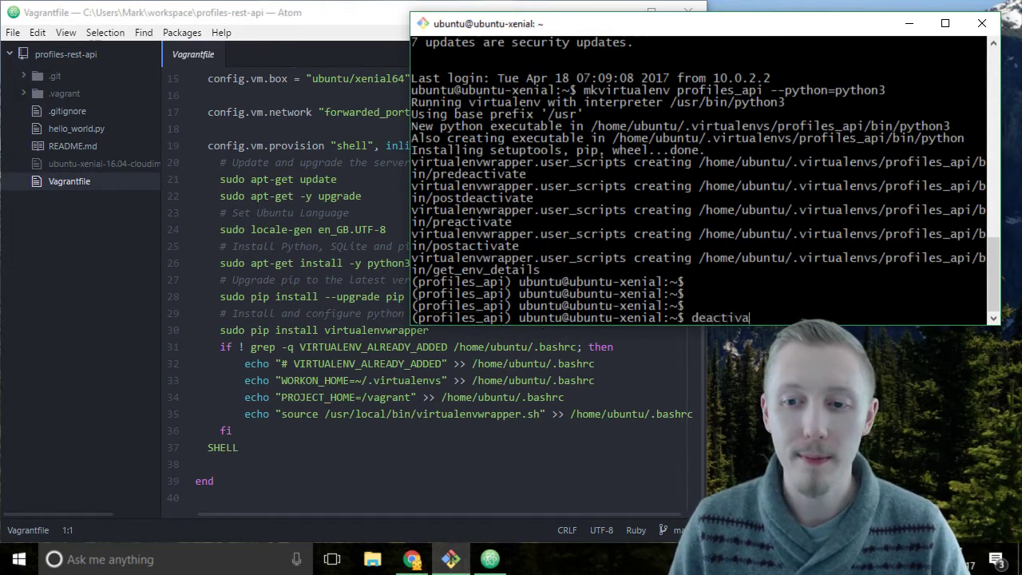
key(Return)
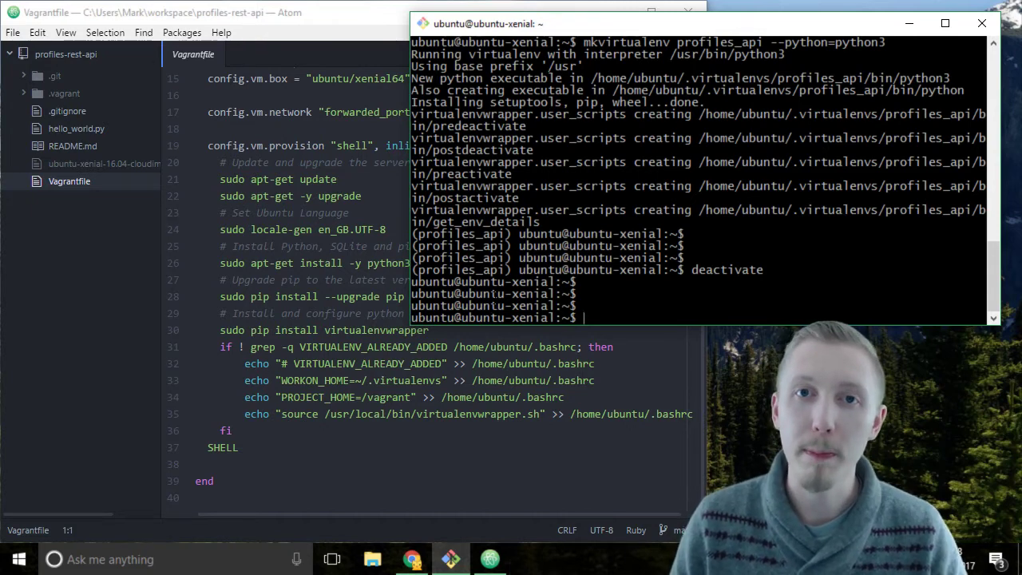
- Run workon profiles_api to activate the environment again
text(workon)
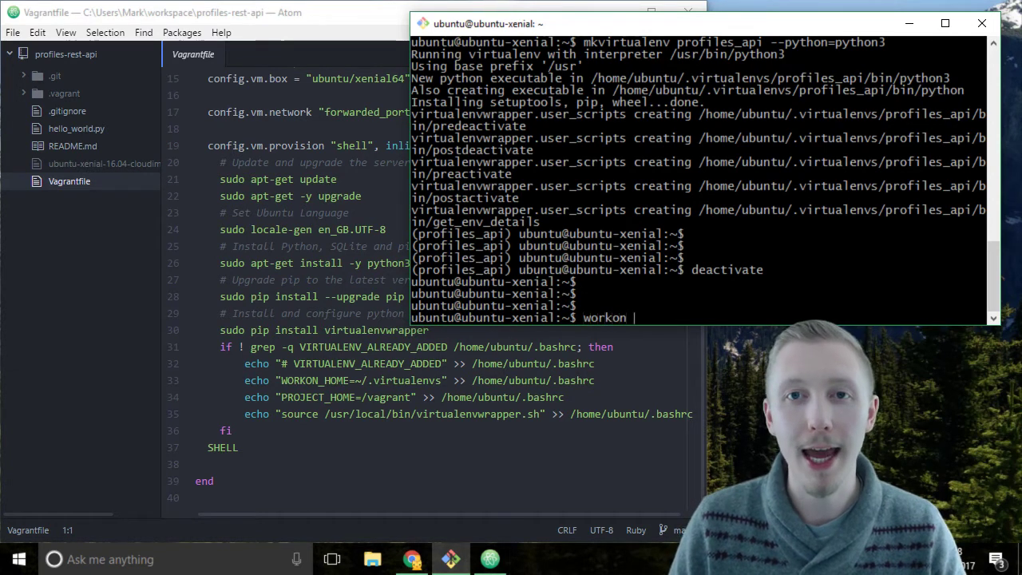
text(profiles_ap)
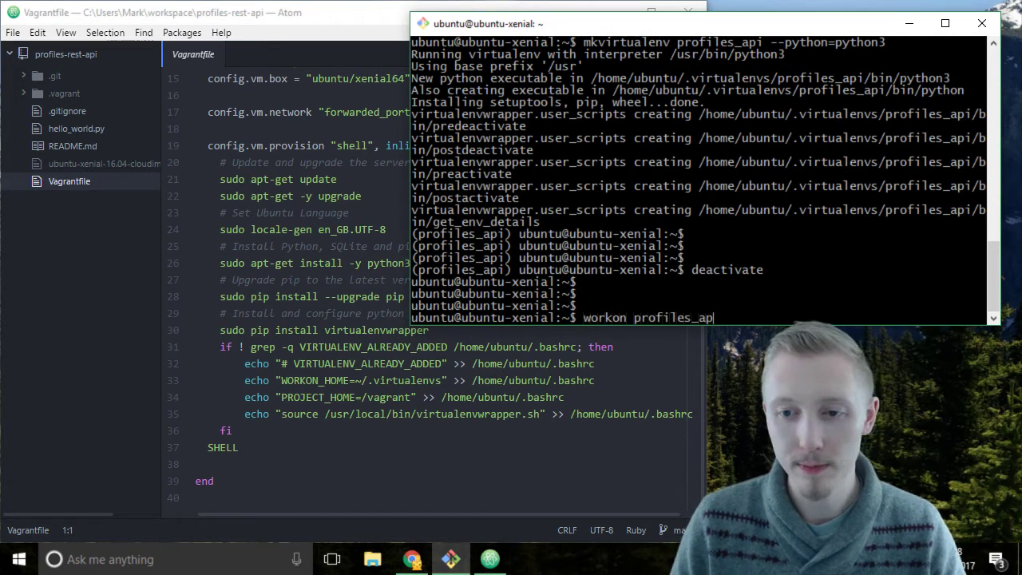
key(Return)
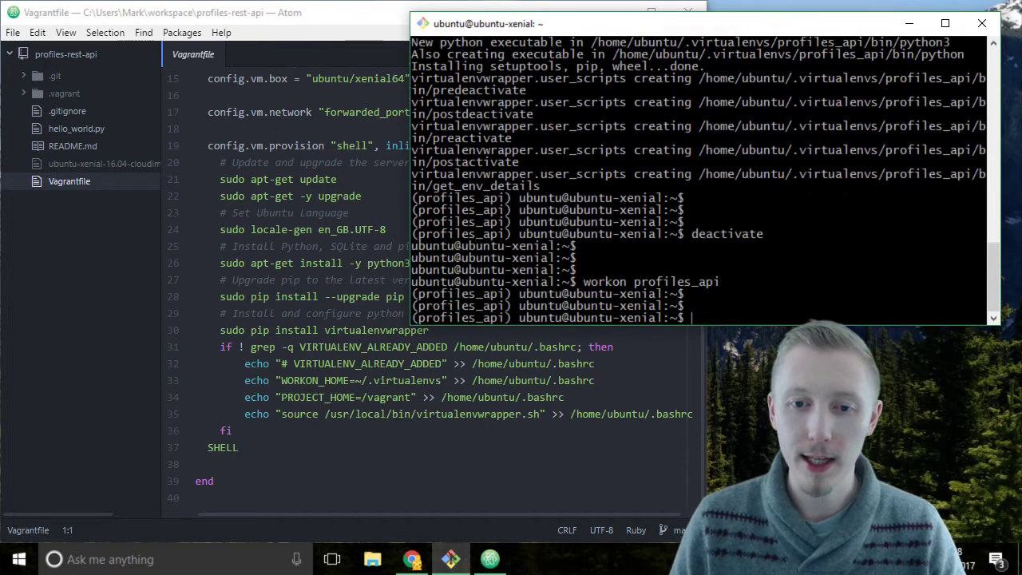